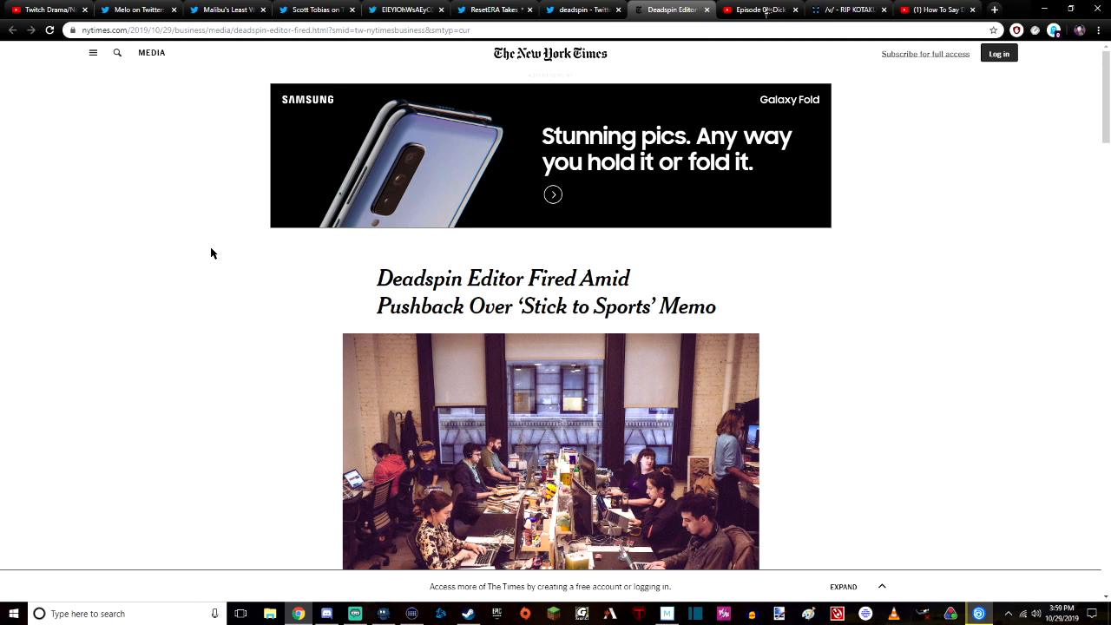
Scroll past the lead photo to the paragraphs describing the Deadspin staff revolt.
scroll(down, 3)
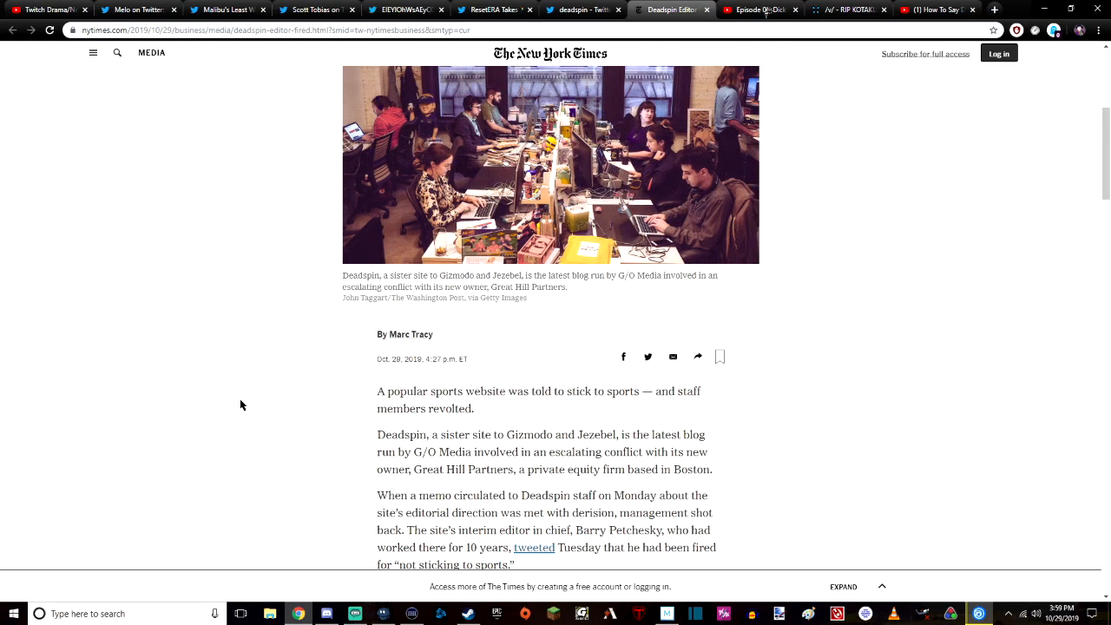
scroll(down, 3)
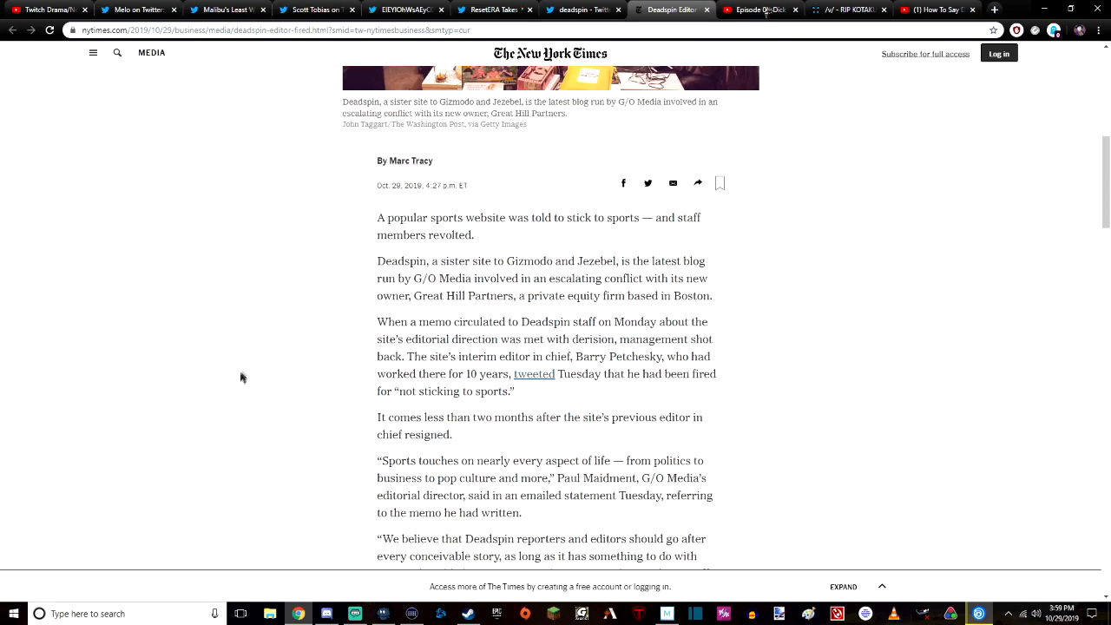
mouse_move(341, 229)
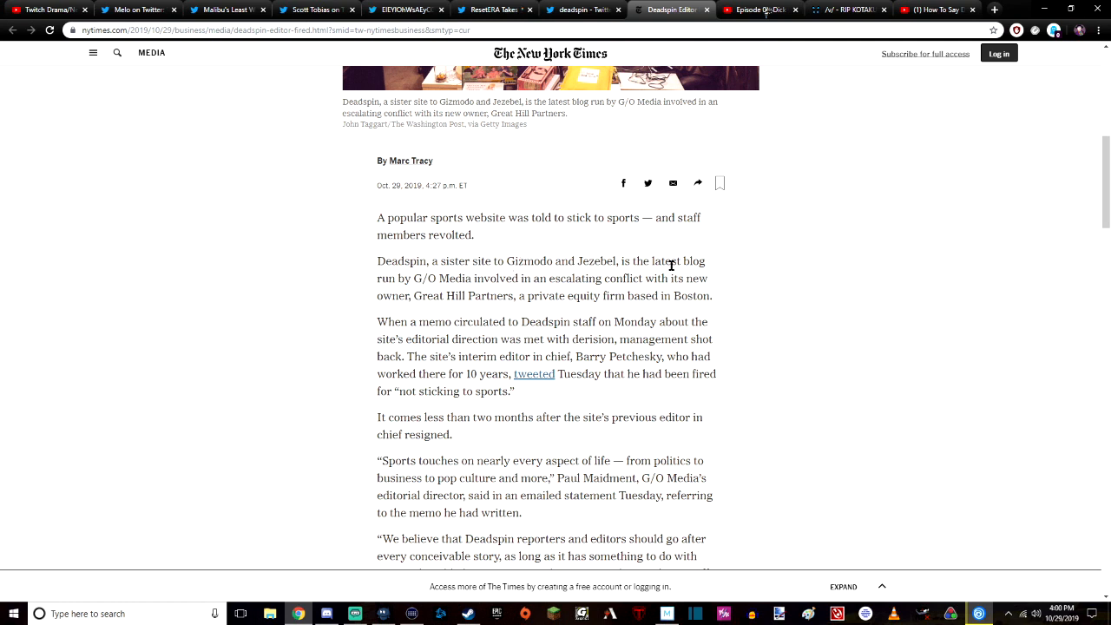
mouse_move(442, 278)
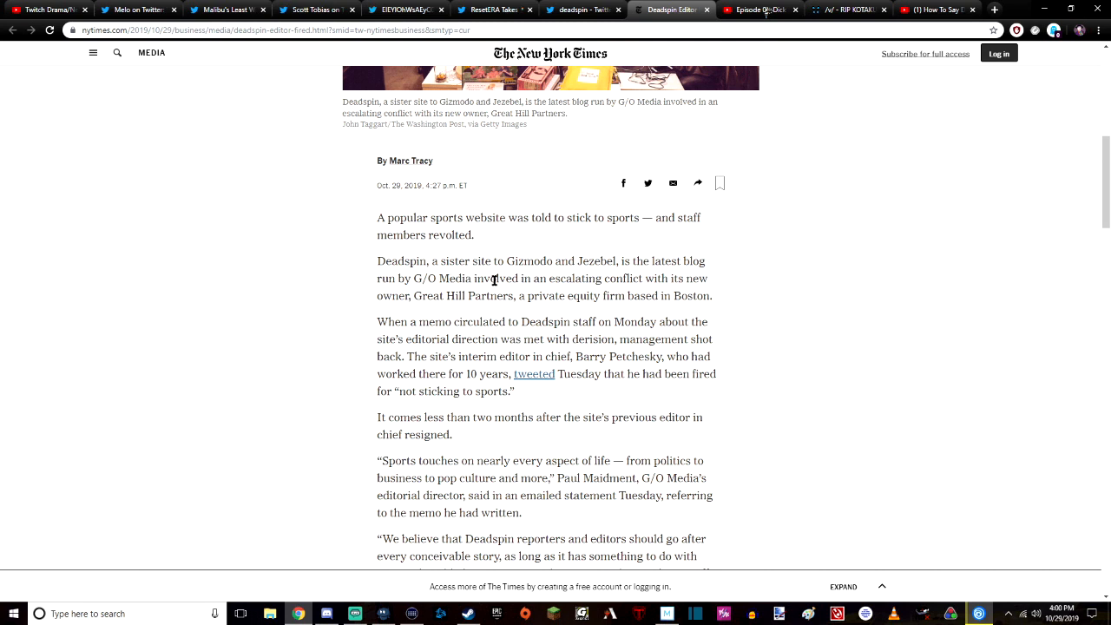
mouse_move(420, 296)
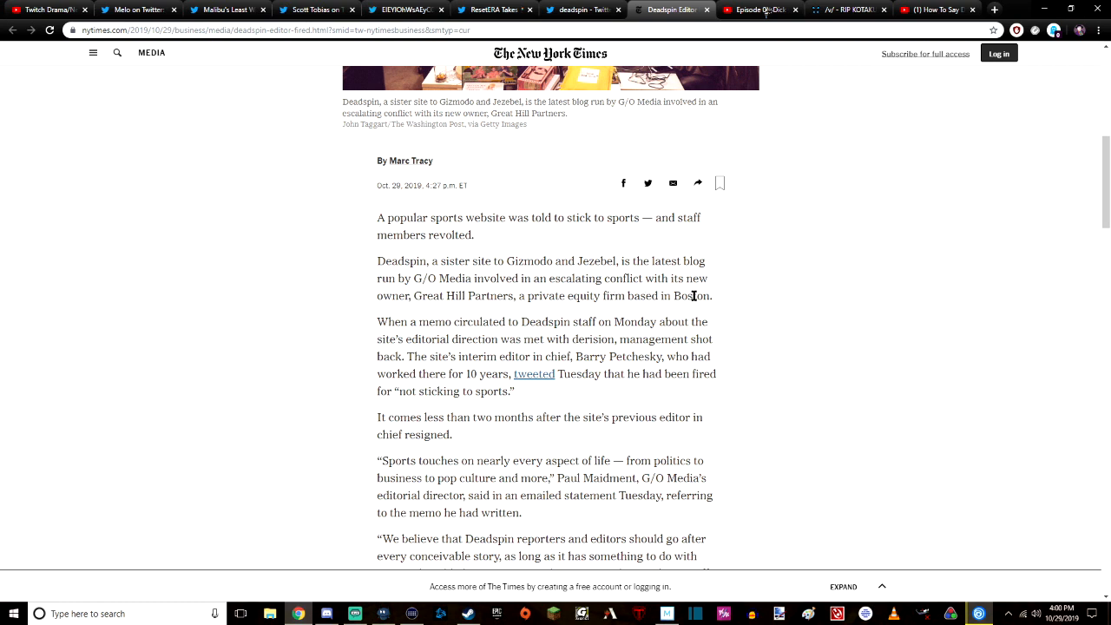
mouse_move(680, 325)
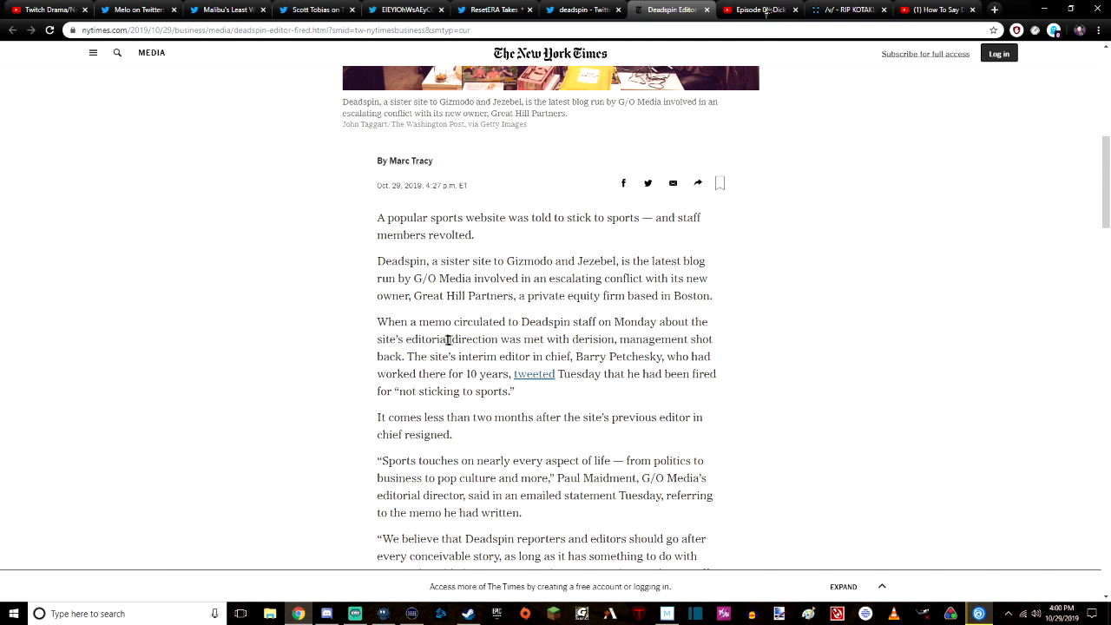
mouse_move(639, 336)
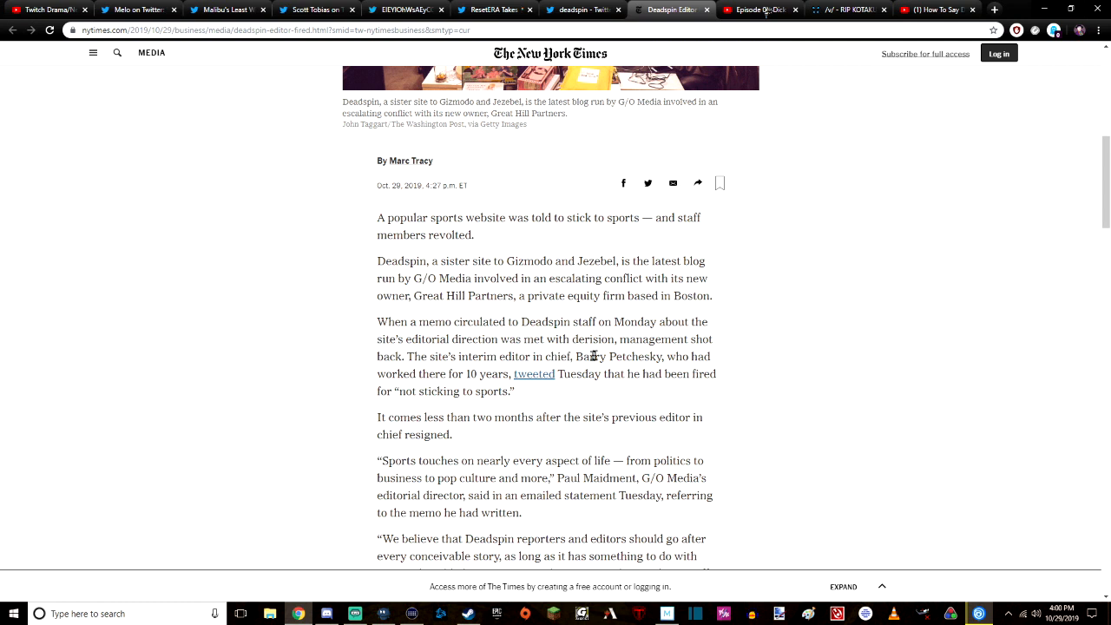
mouse_move(531, 373)
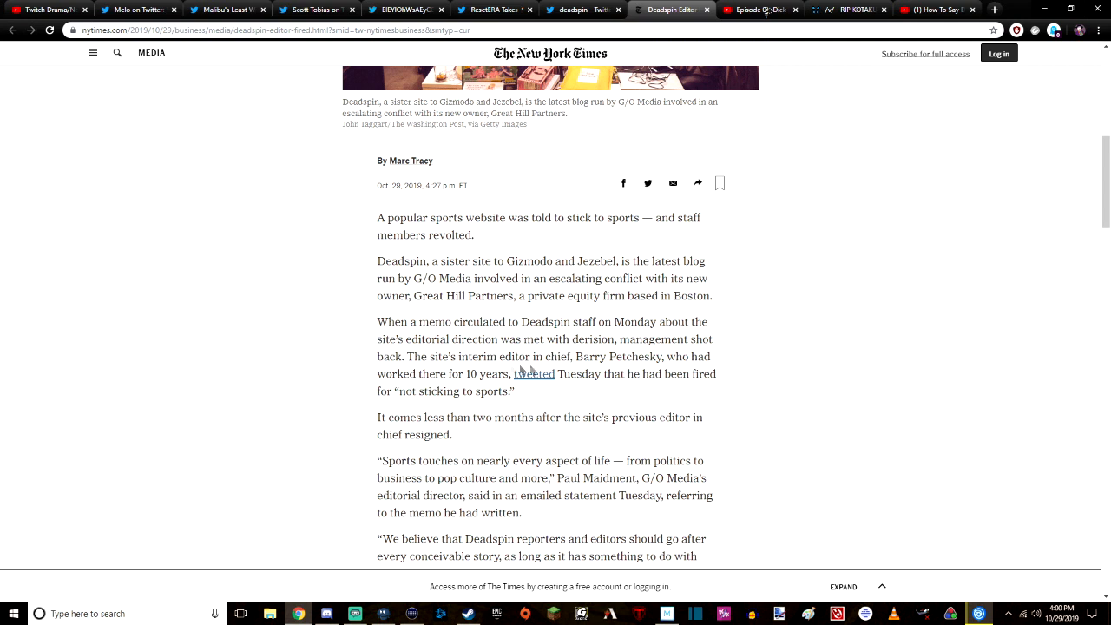
mouse_move(573, 372)
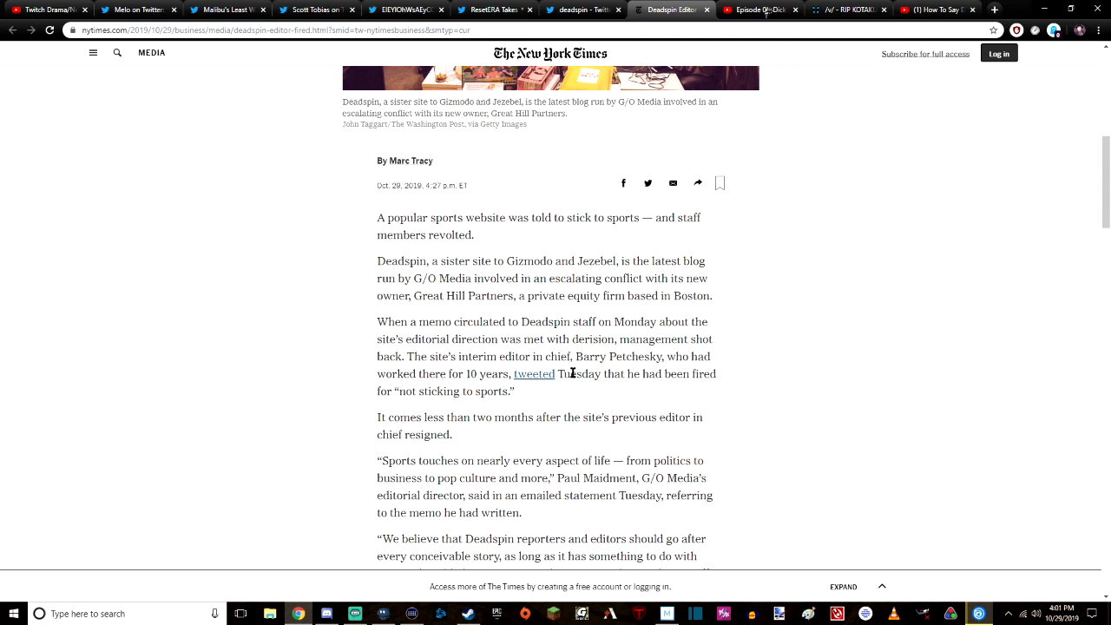
mouse_move(375, 389)
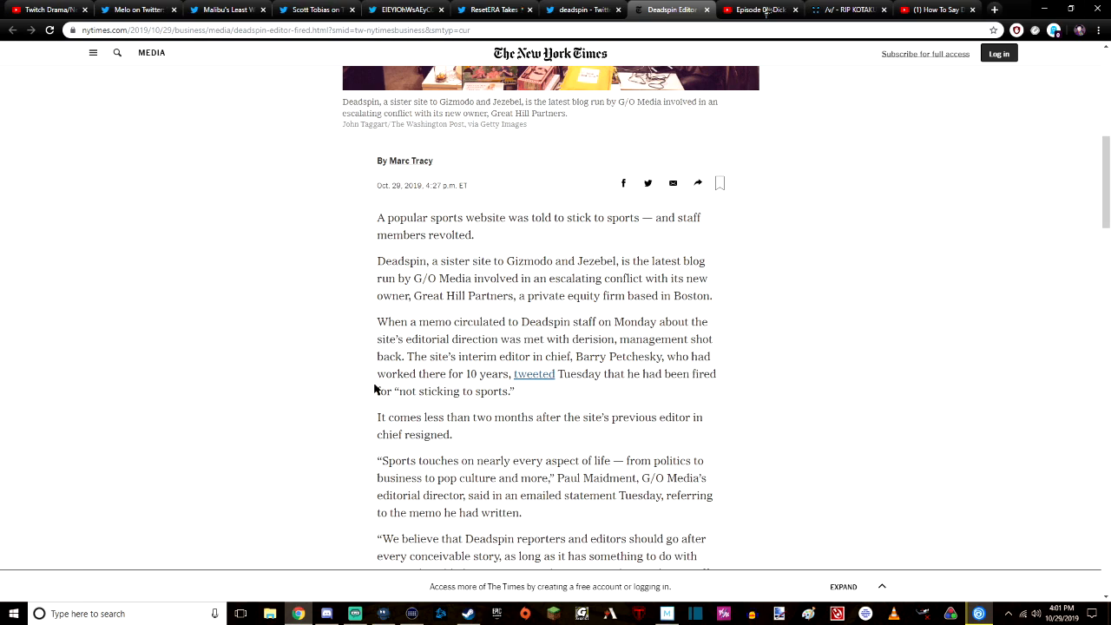
Scroll on to Paul Maidment's G/O Media statement about the 'stick to sports' memo.
scroll(down, 3)
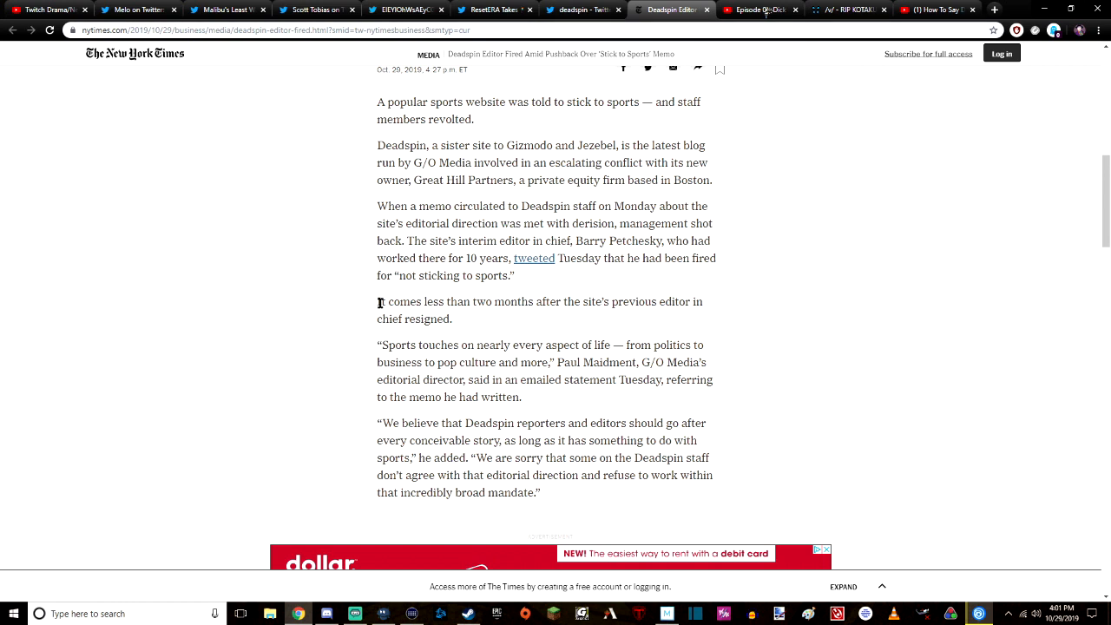
mouse_move(636, 302)
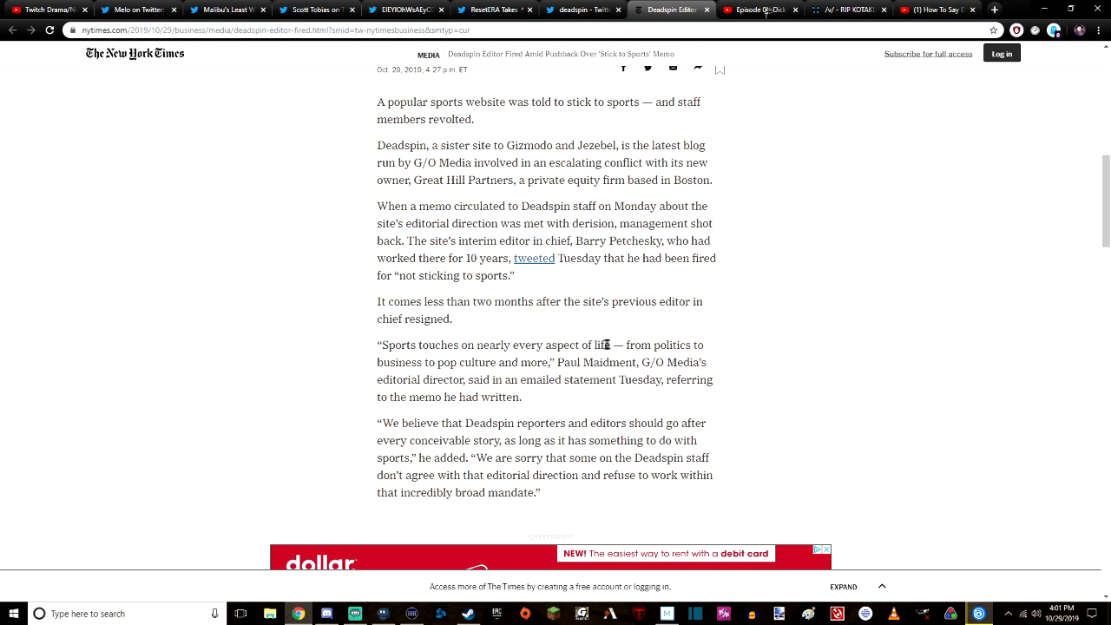
mouse_move(476, 363)
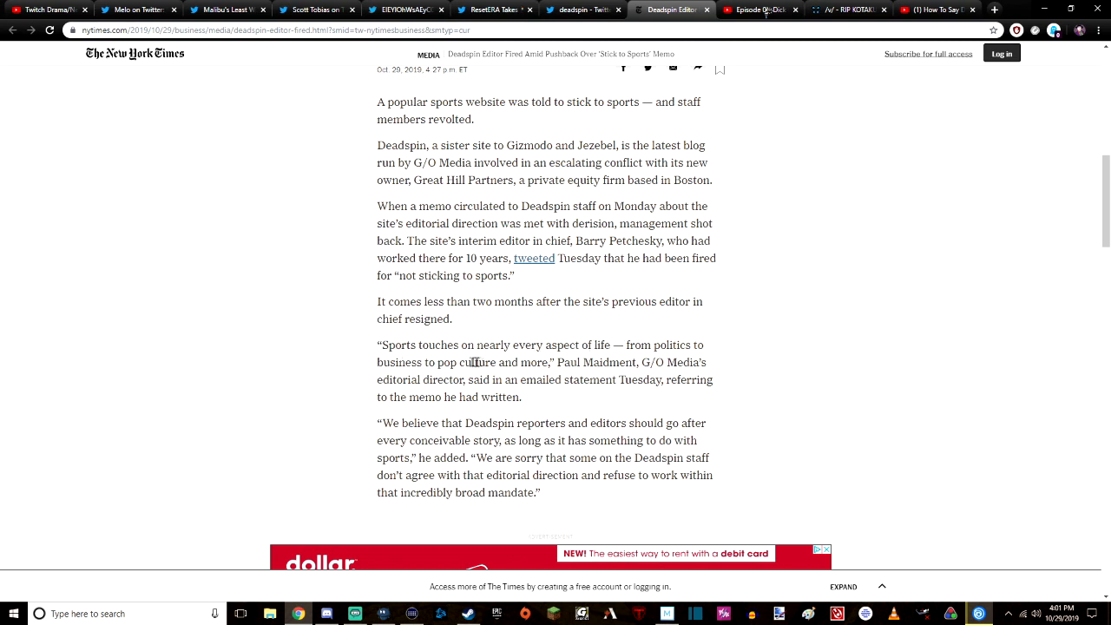
mouse_move(595, 362)
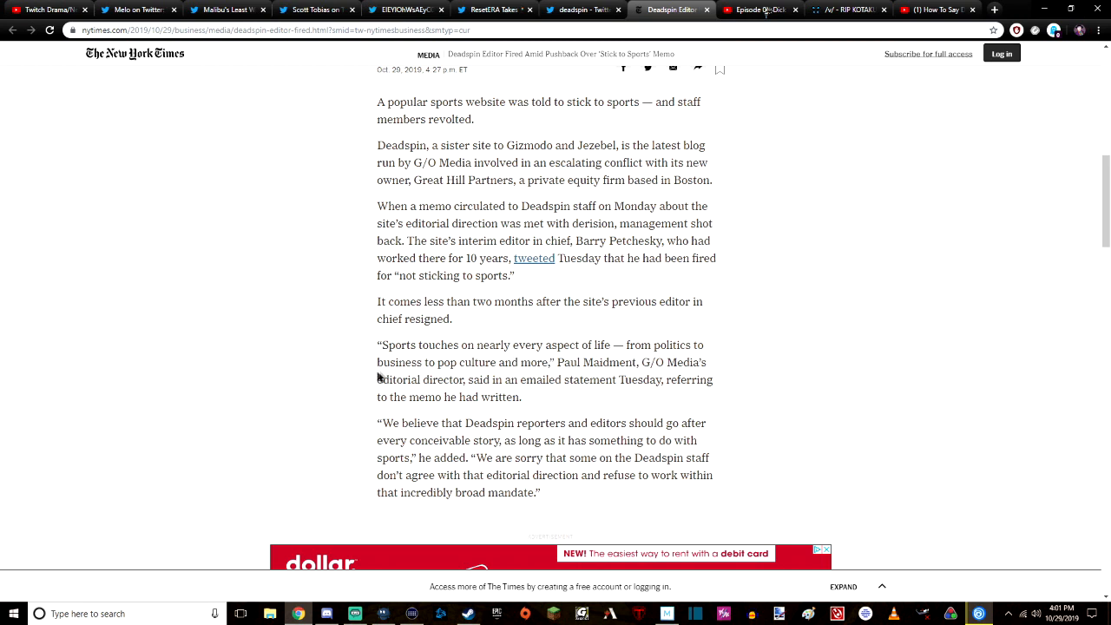
mouse_move(613, 379)
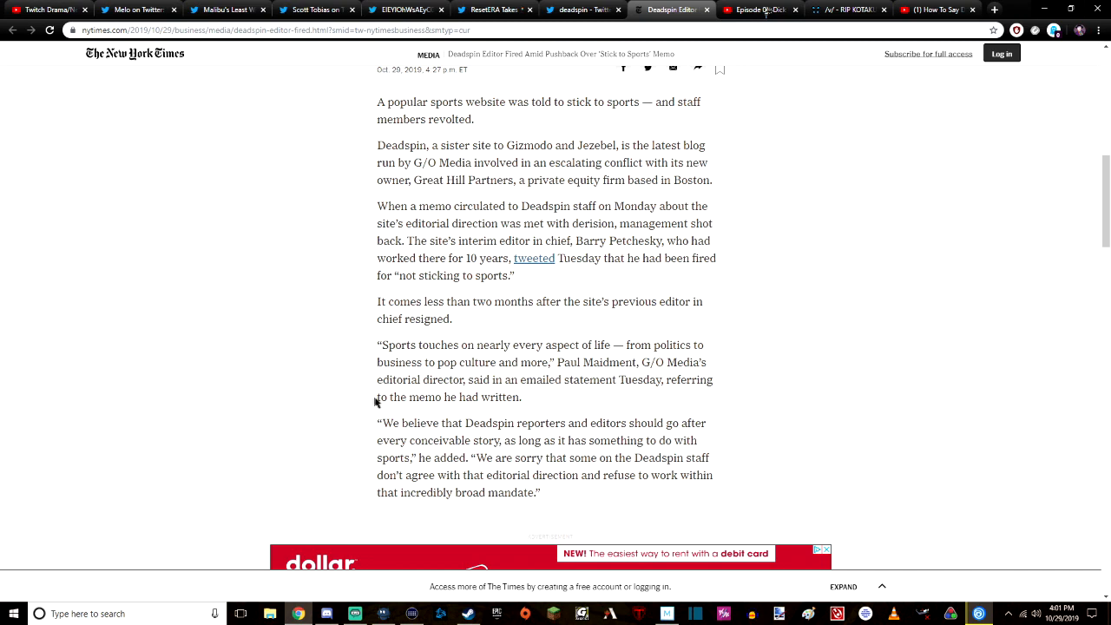
scroll(down, 3)
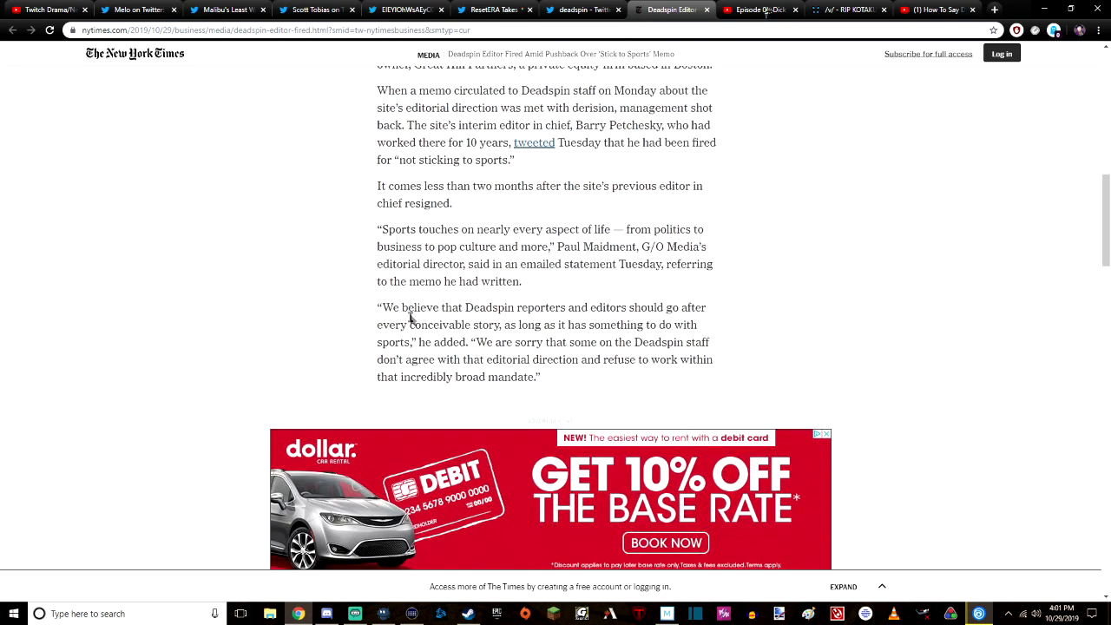
mouse_move(716, 364)
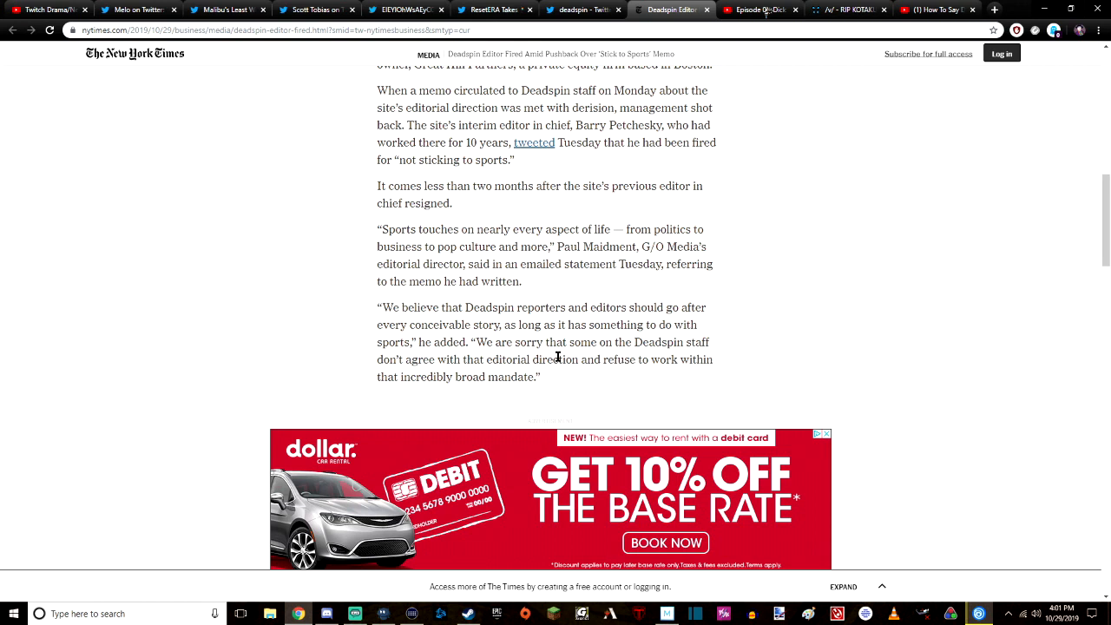
mouse_move(580, 342)
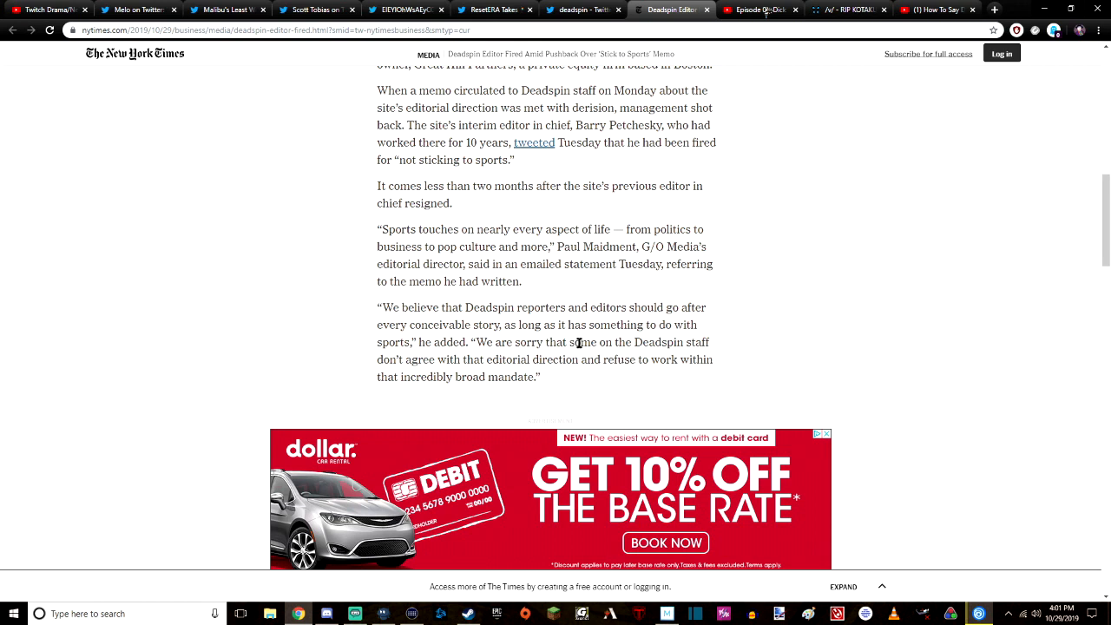
mouse_move(531, 342)
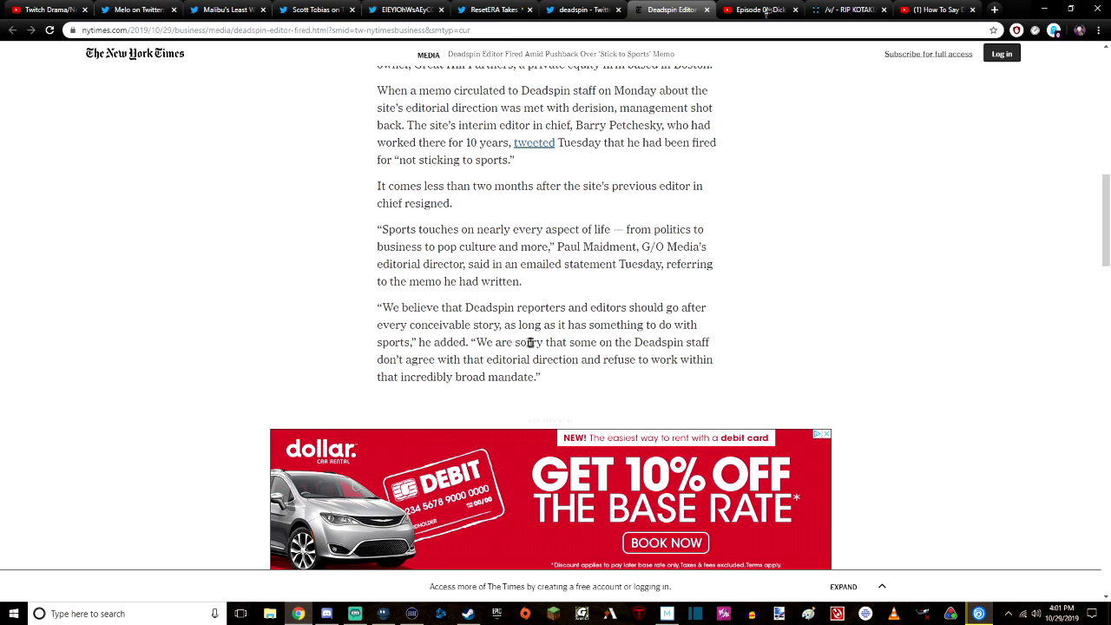
mouse_move(386, 347)
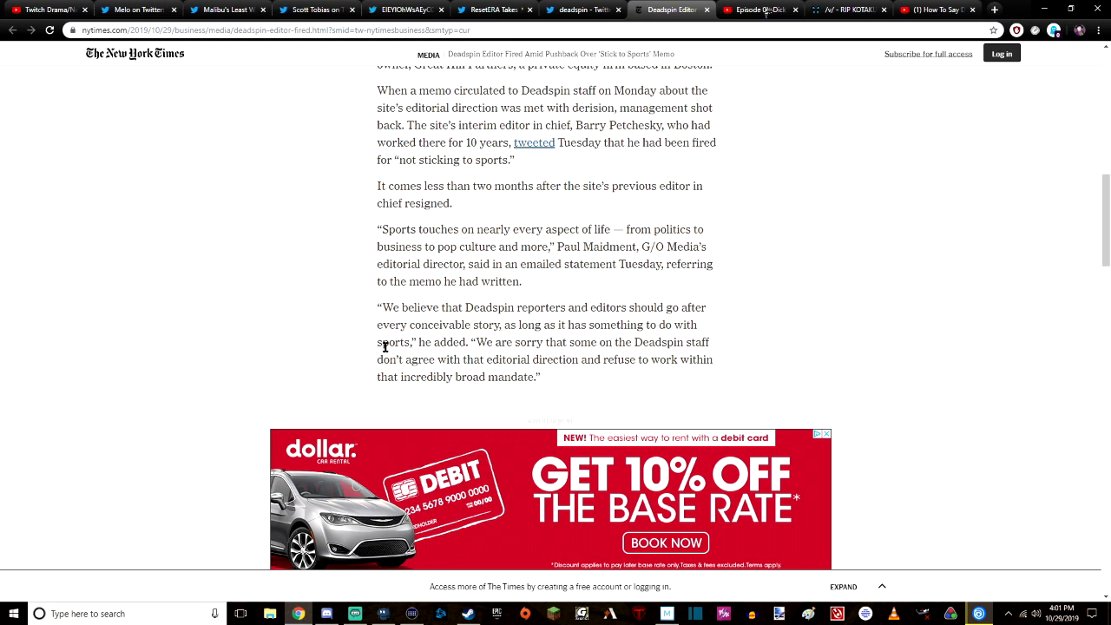
mouse_move(653, 358)
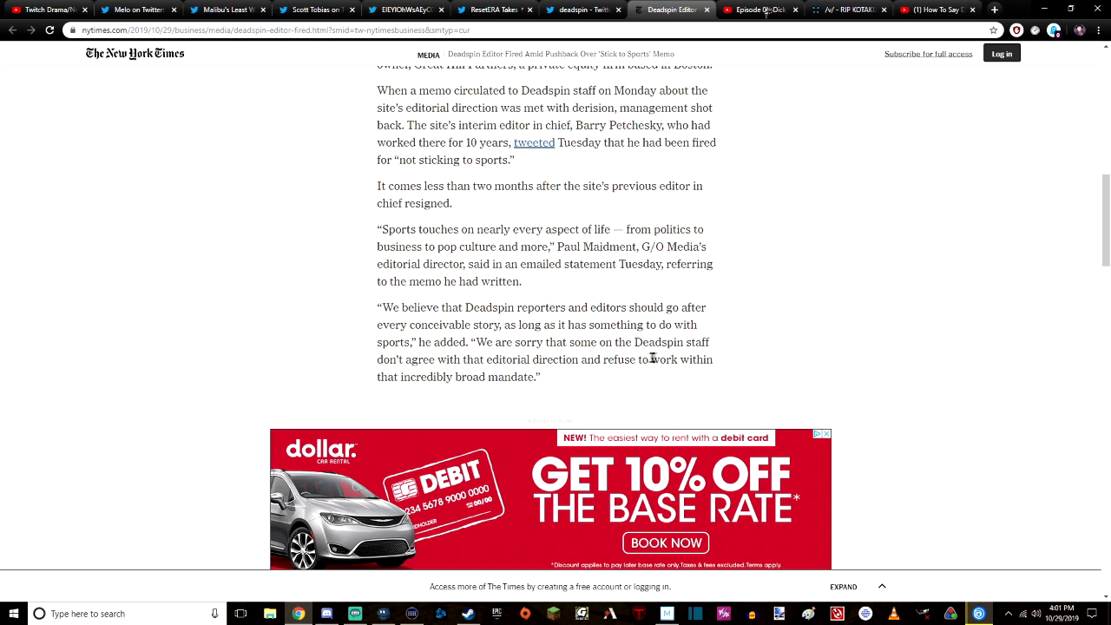
mouse_move(426, 373)
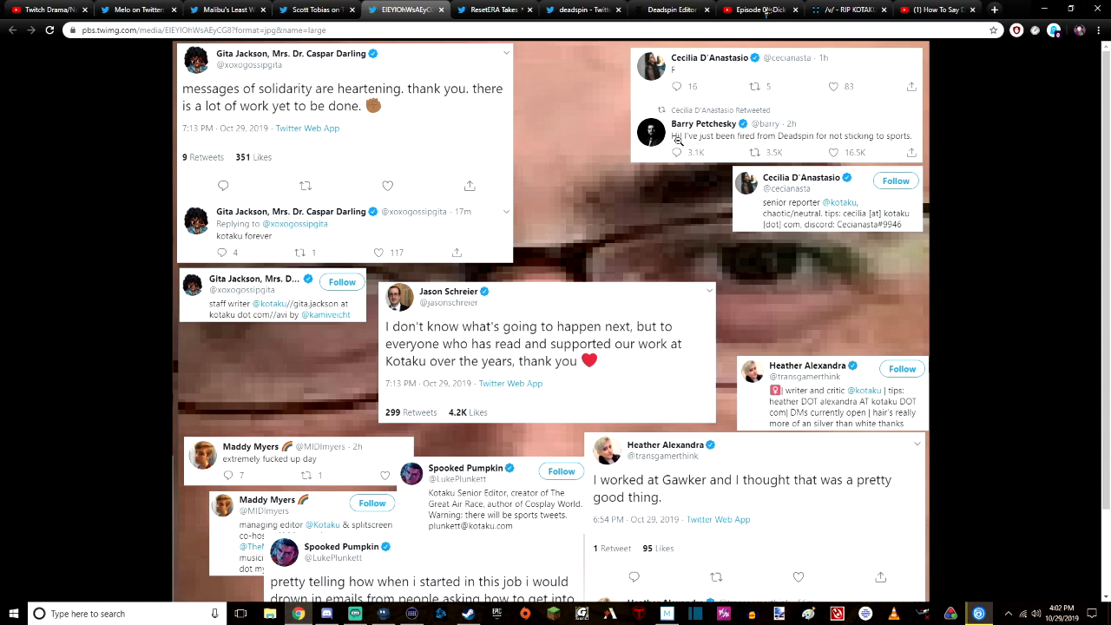
mouse_move(878, 146)
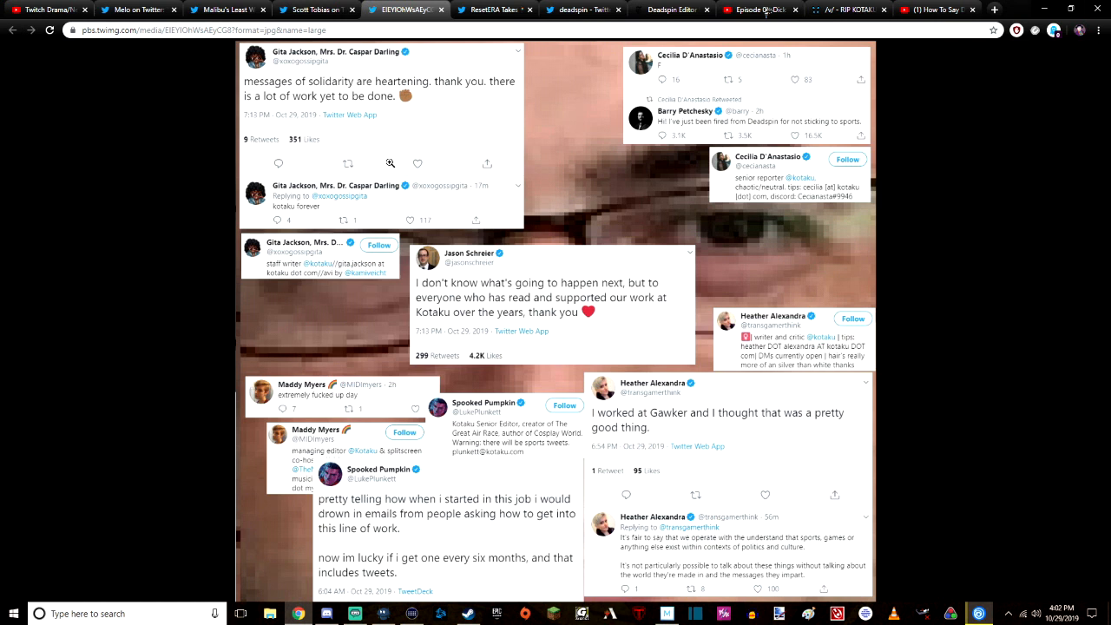
mouse_move(451, 275)
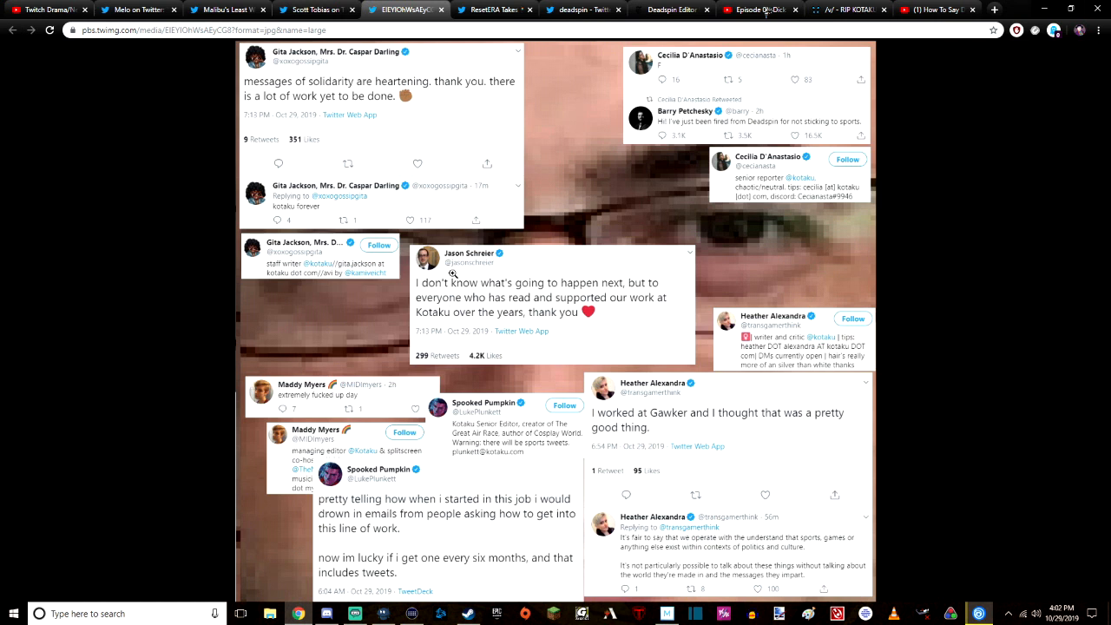
mouse_move(592, 240)
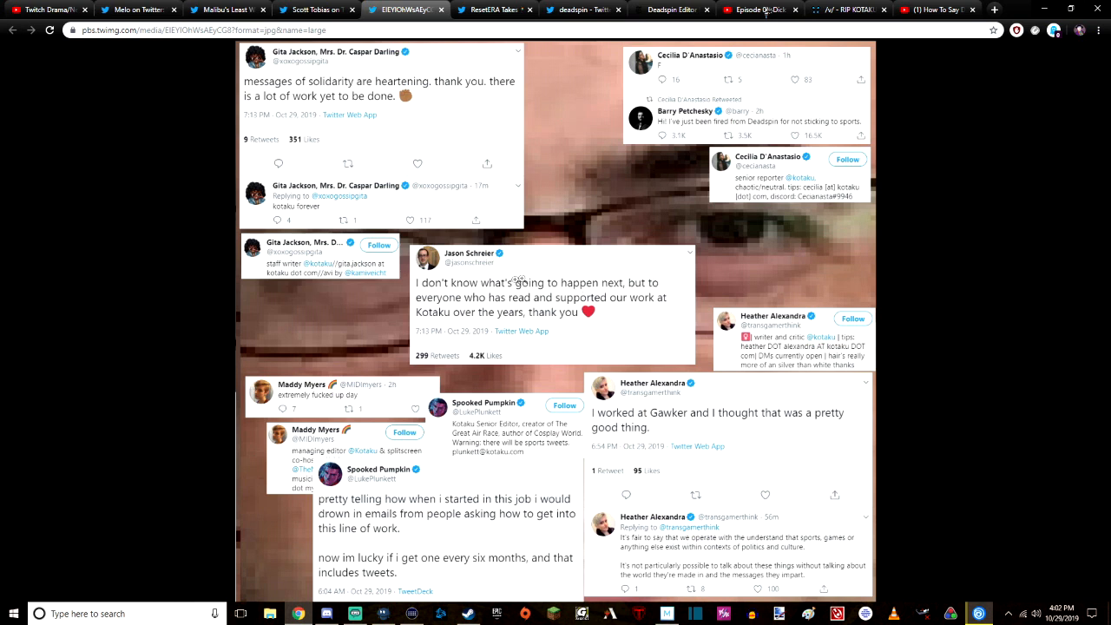
mouse_move(527, 285)
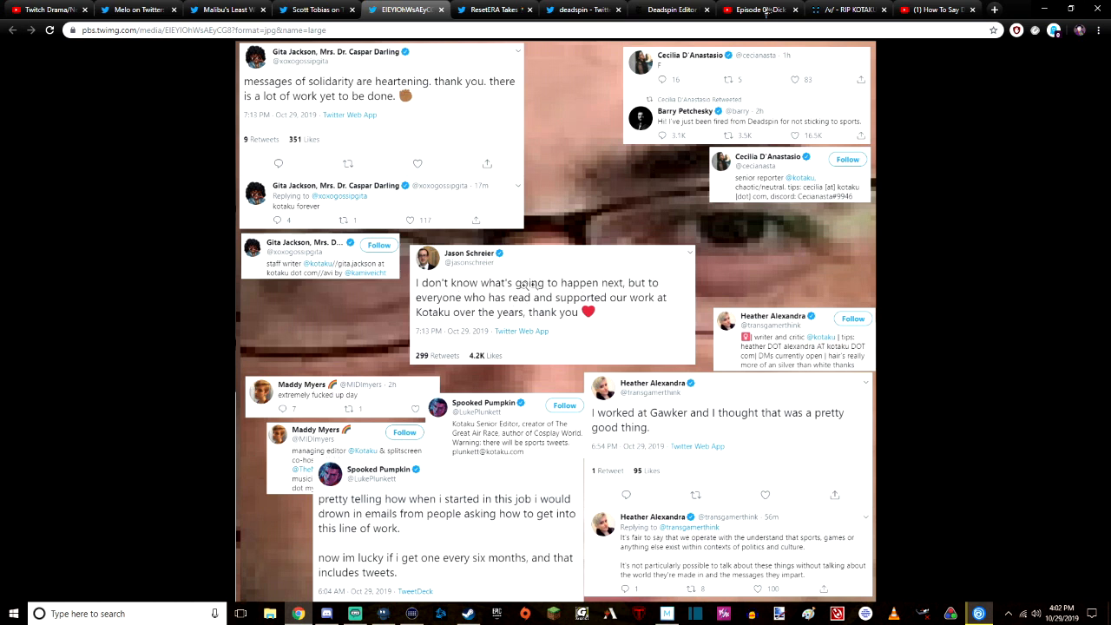
mouse_move(529, 288)
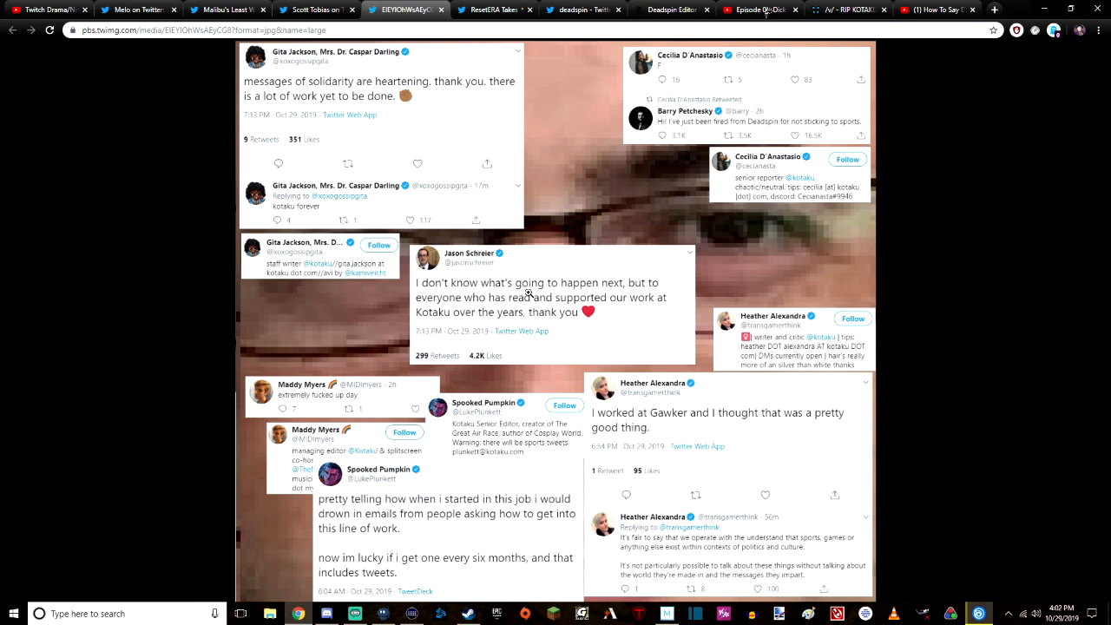
mouse_move(675, 386)
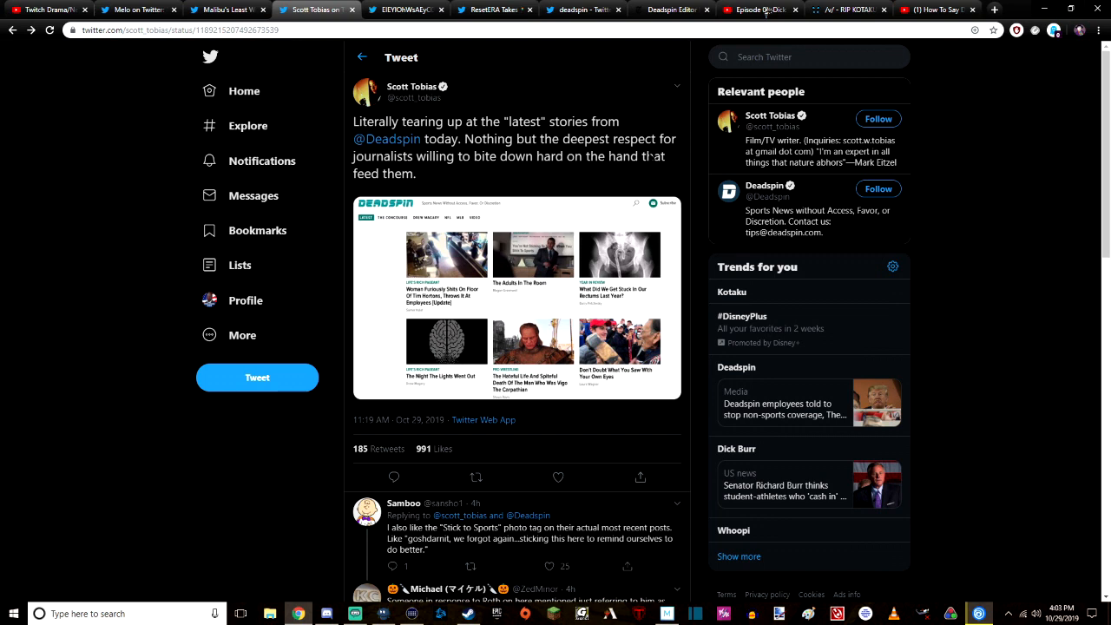
Enlarge the tweet's Deadspin homepage screenshot to read headlines like 'The Night The Lights Went Out'.
click(517, 298)
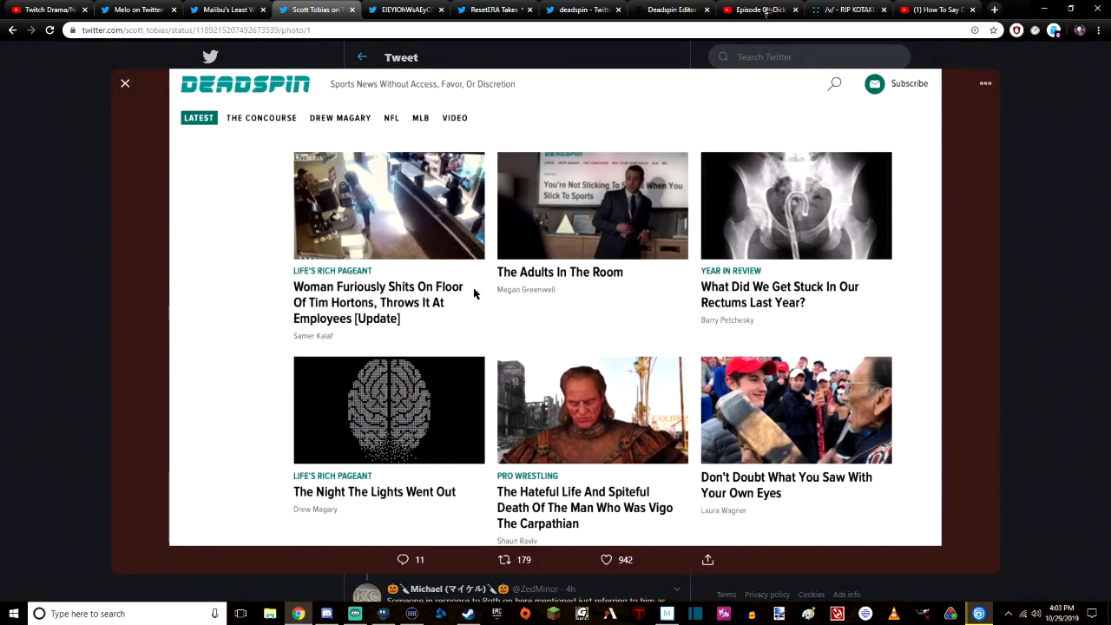
mouse_move(76, 333)
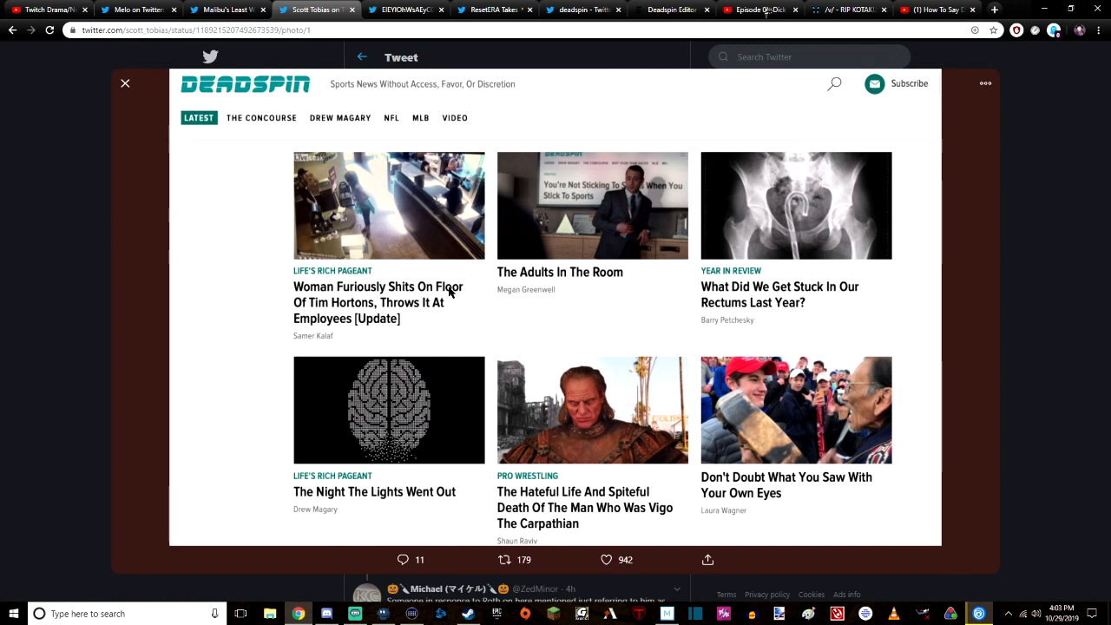
mouse_move(389, 304)
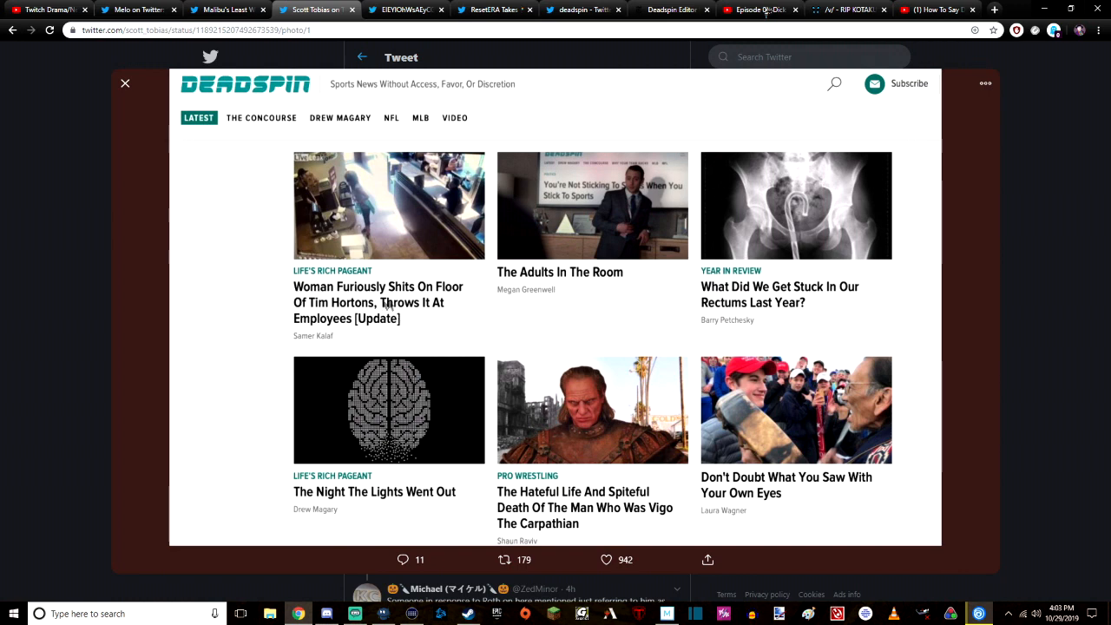
mouse_move(563, 284)
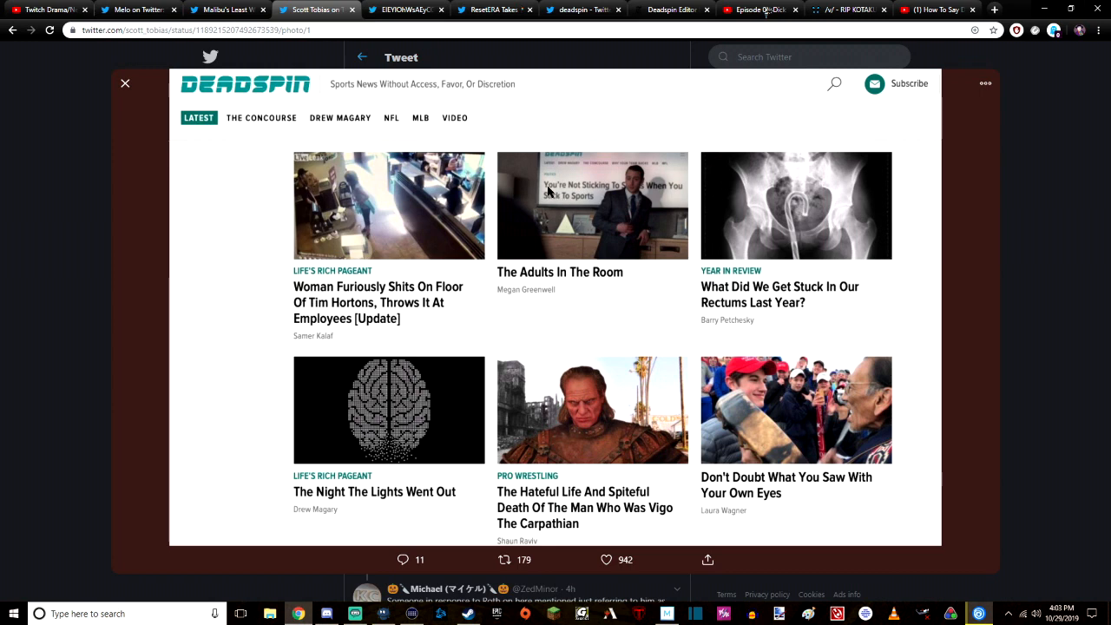
mouse_move(577, 201)
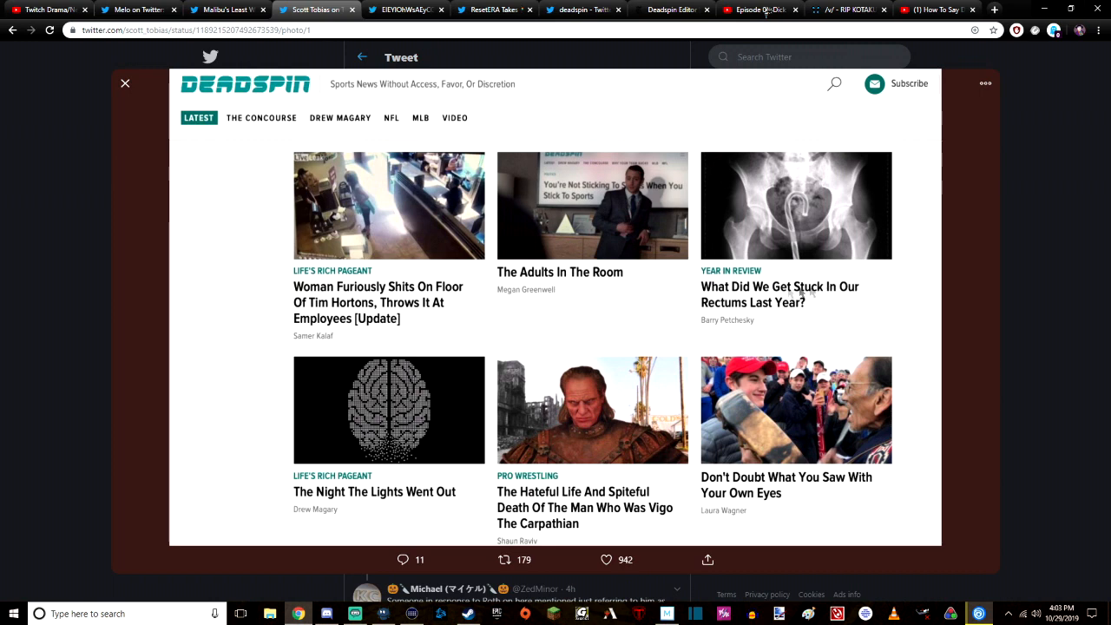
mouse_move(363, 488)
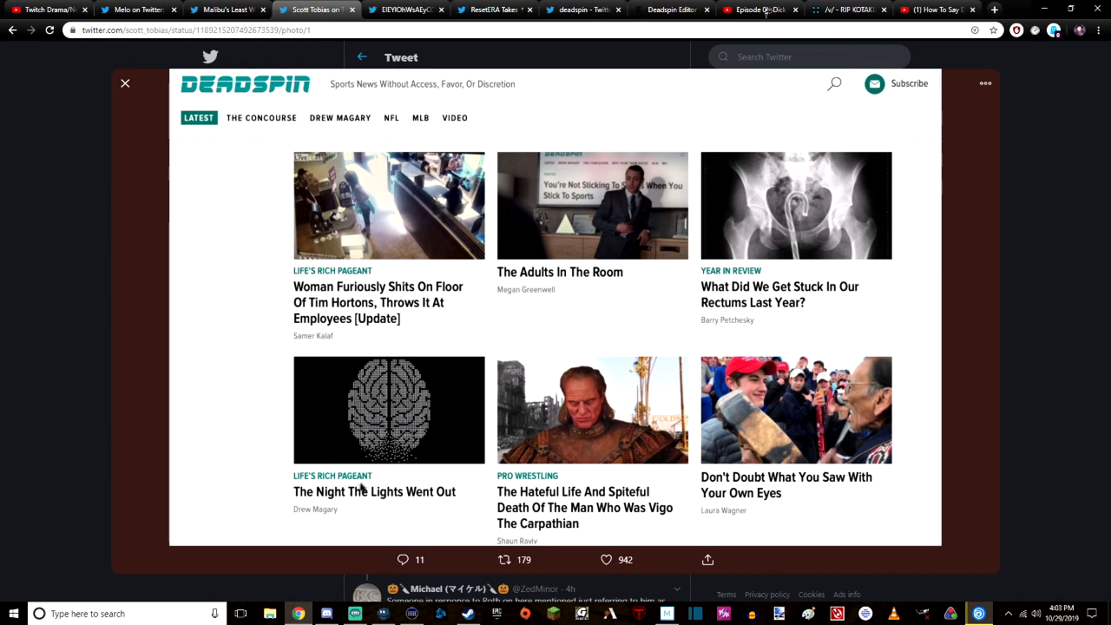
mouse_move(591, 499)
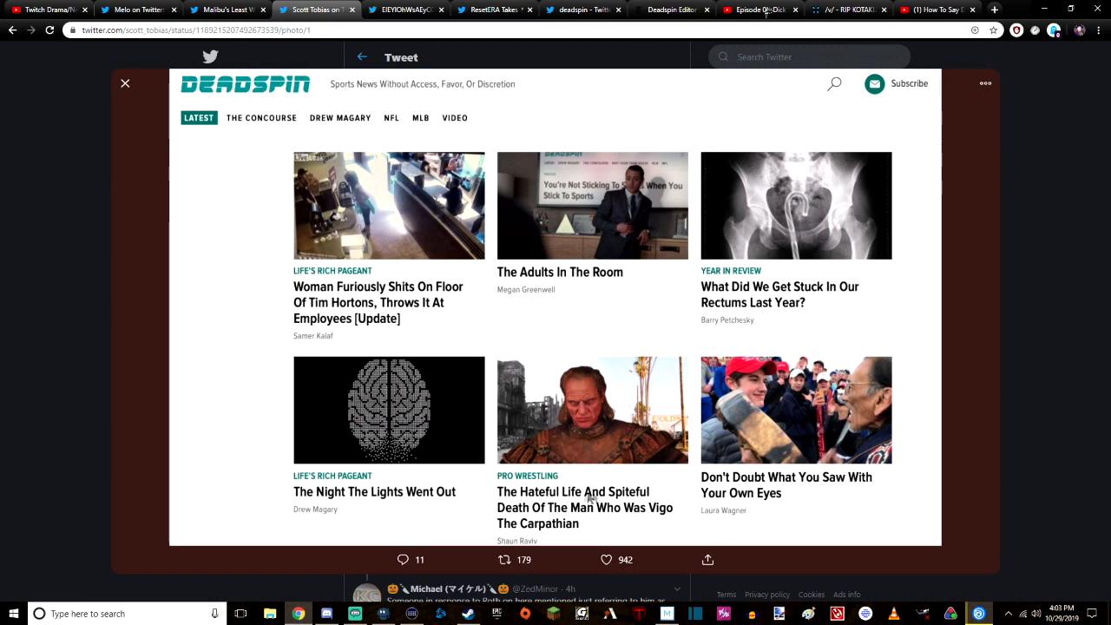
mouse_move(597, 518)
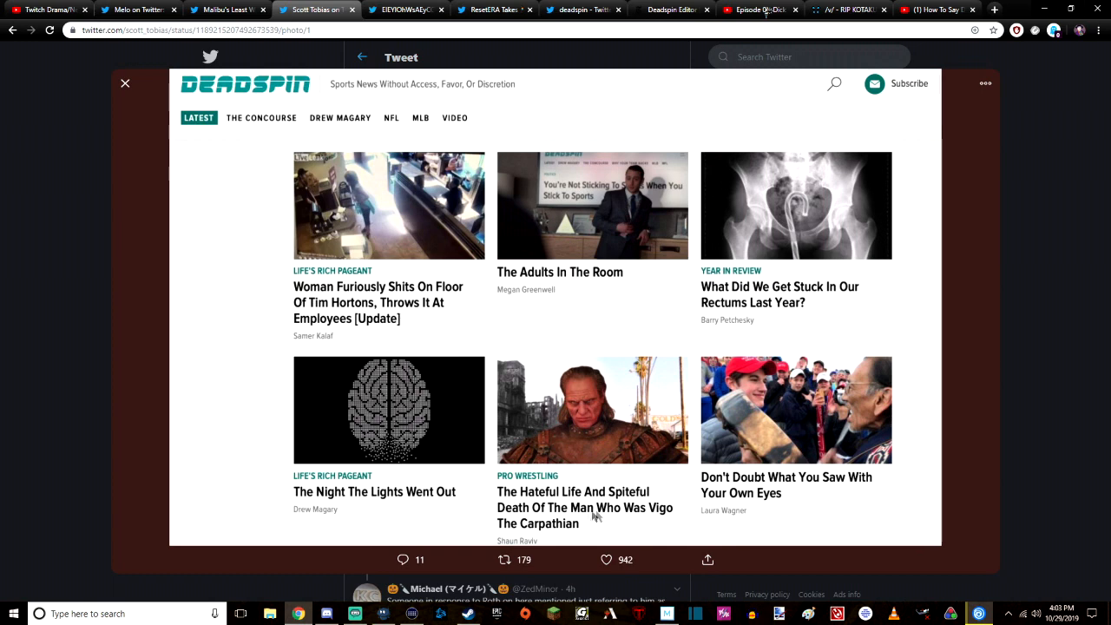
mouse_move(587, 527)
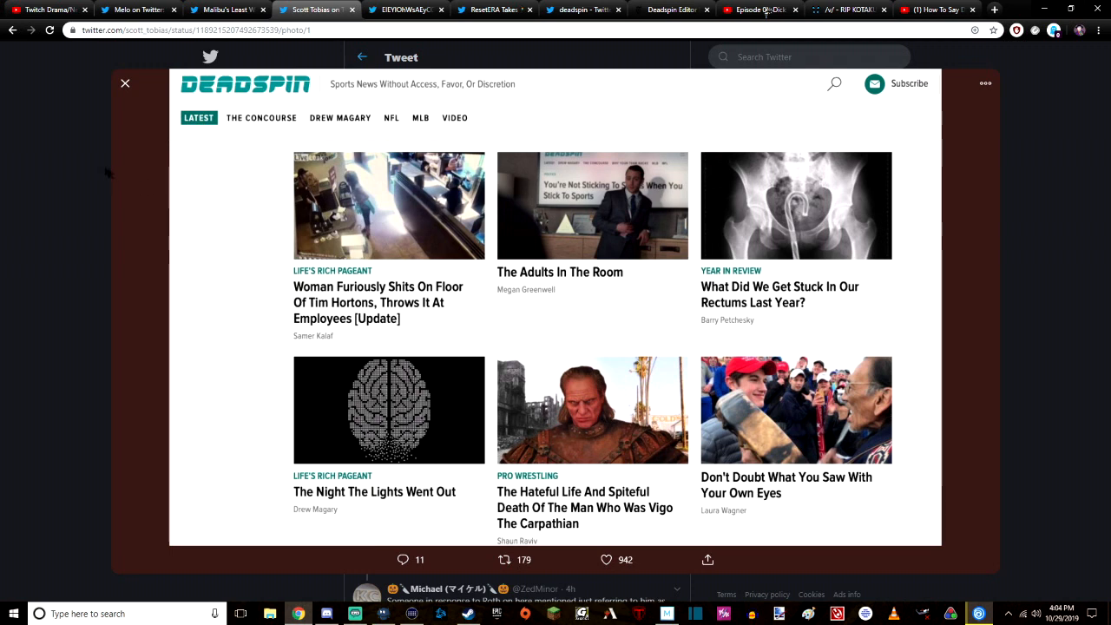
Close the photo viewer and return to Scott Tobias's tweet with its replies.
click(125, 83)
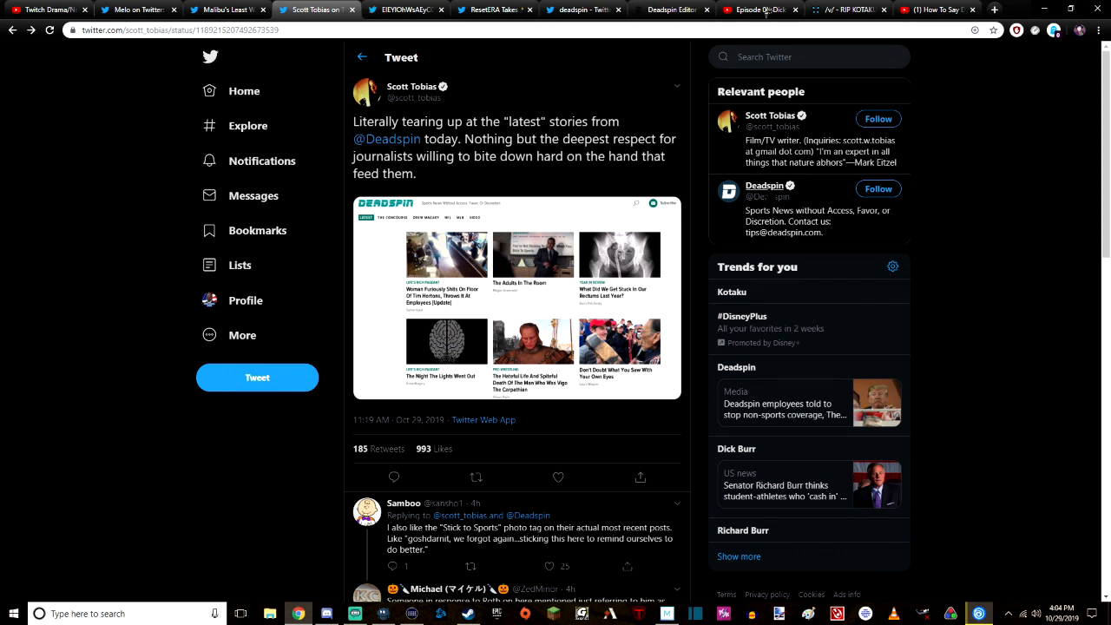
click(385, 139)
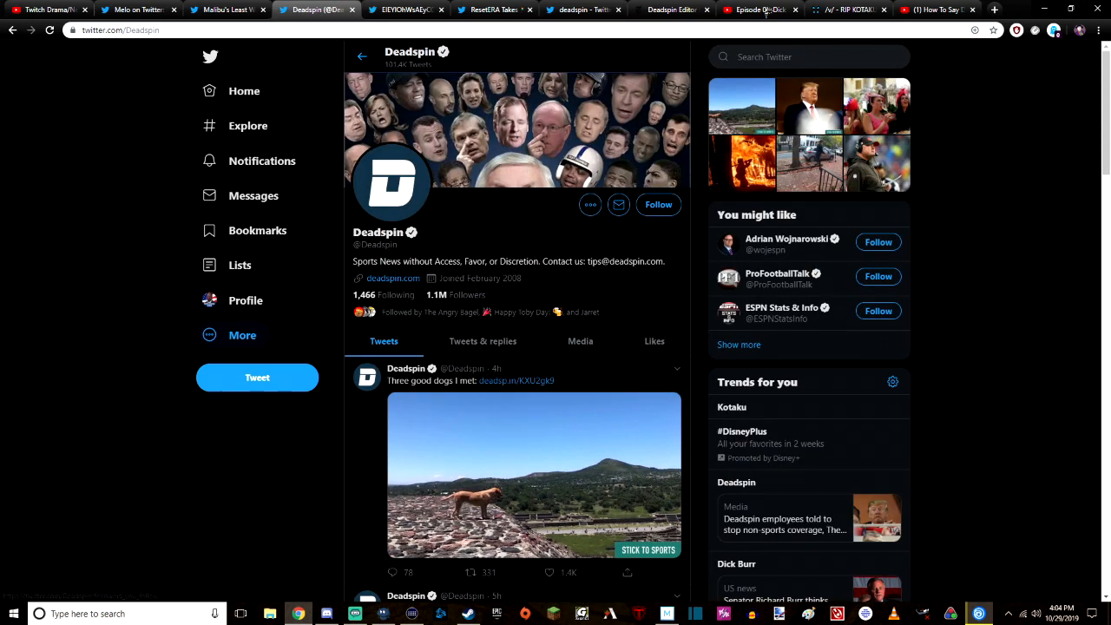
scroll(down, 3)
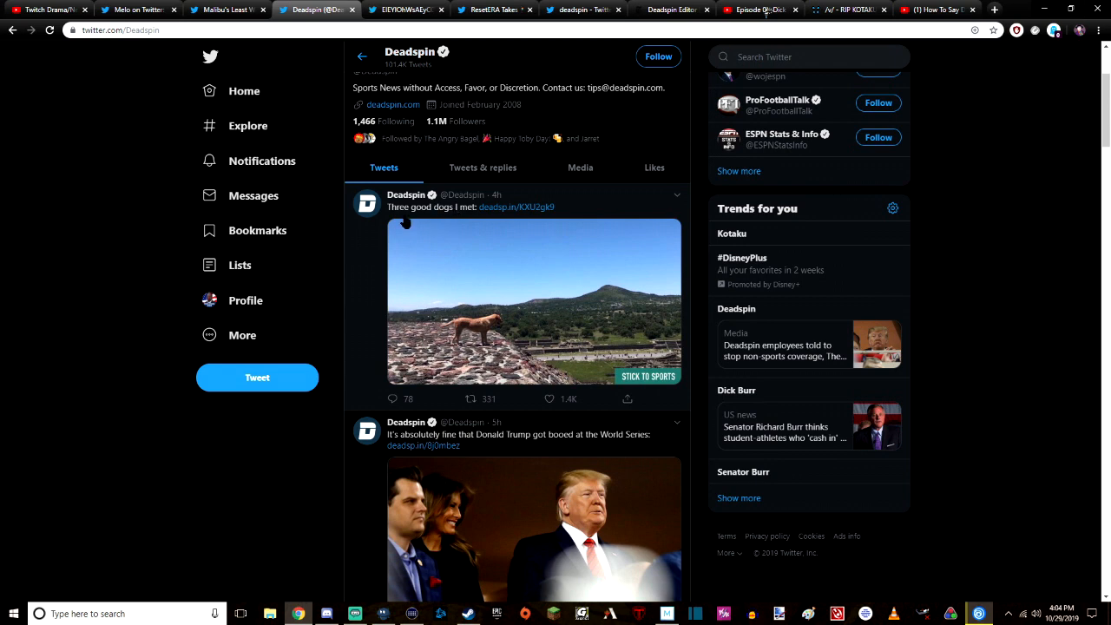
mouse_move(517, 207)
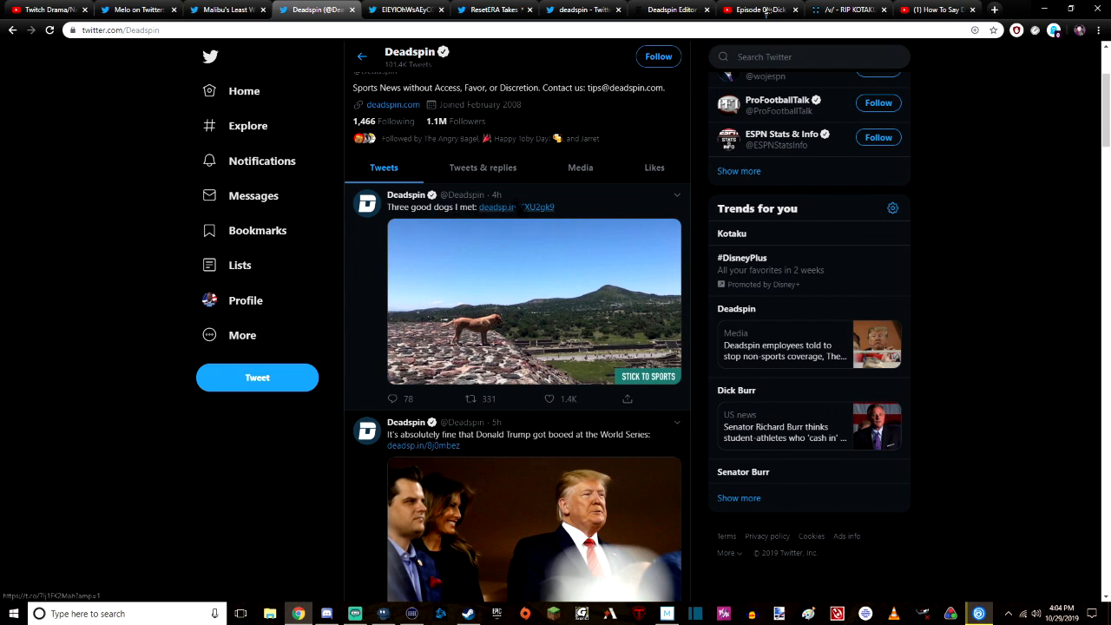
click(483, 166)
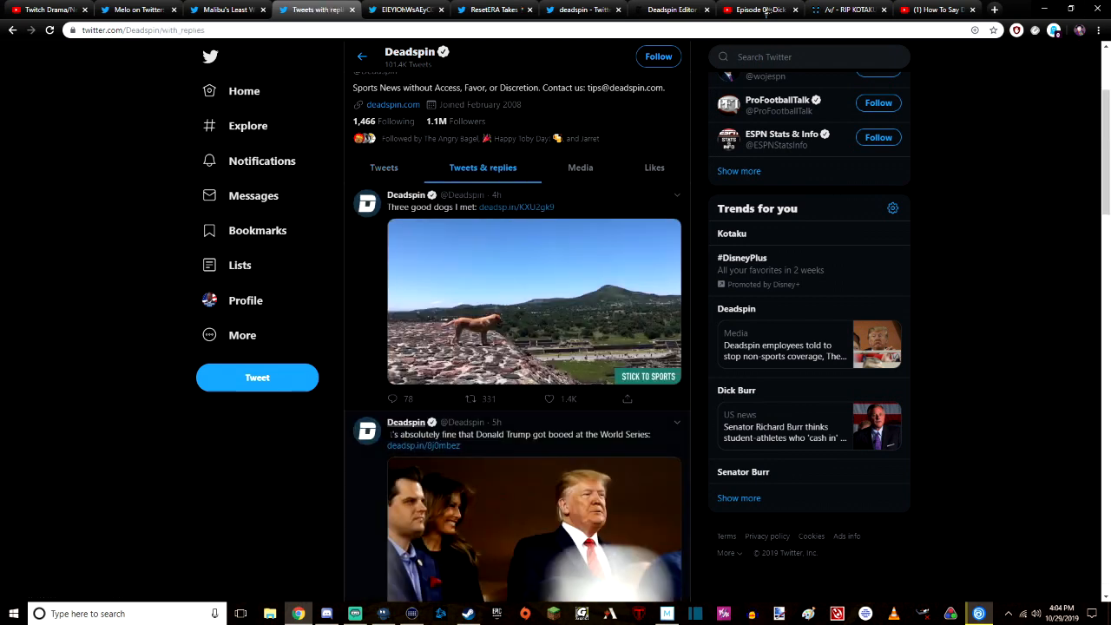
scroll(down, 3)
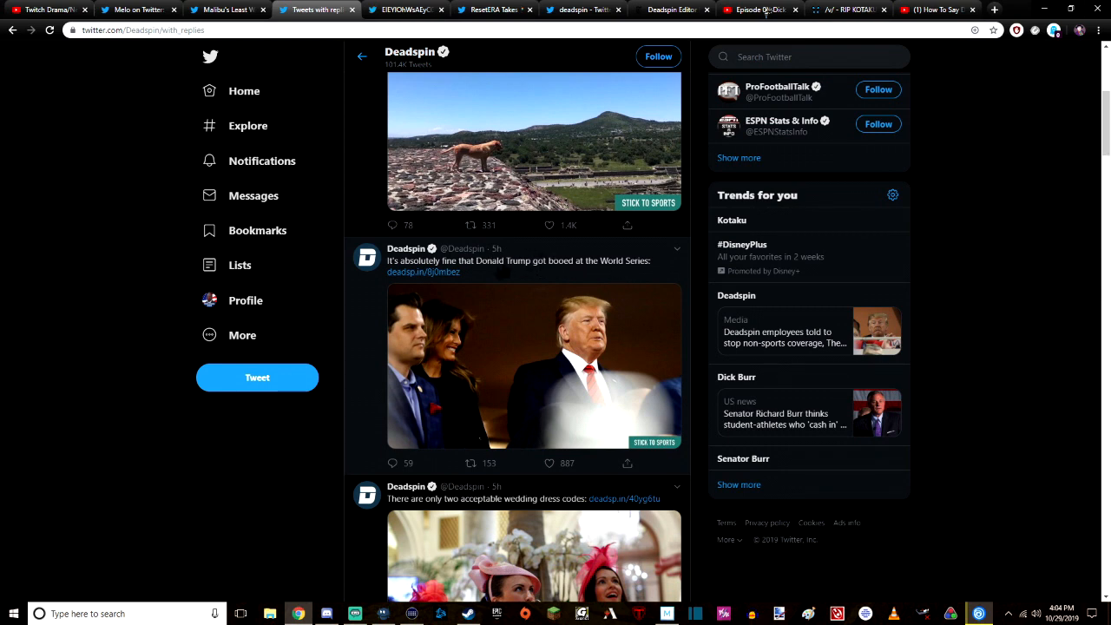
scroll(down, 3)
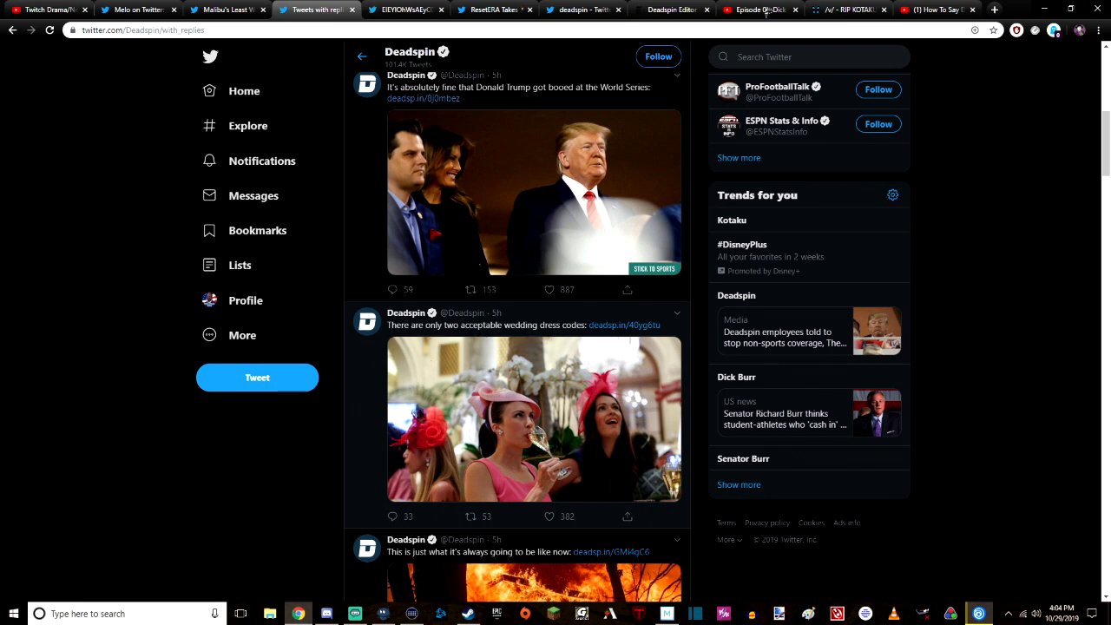
scroll(down, 3)
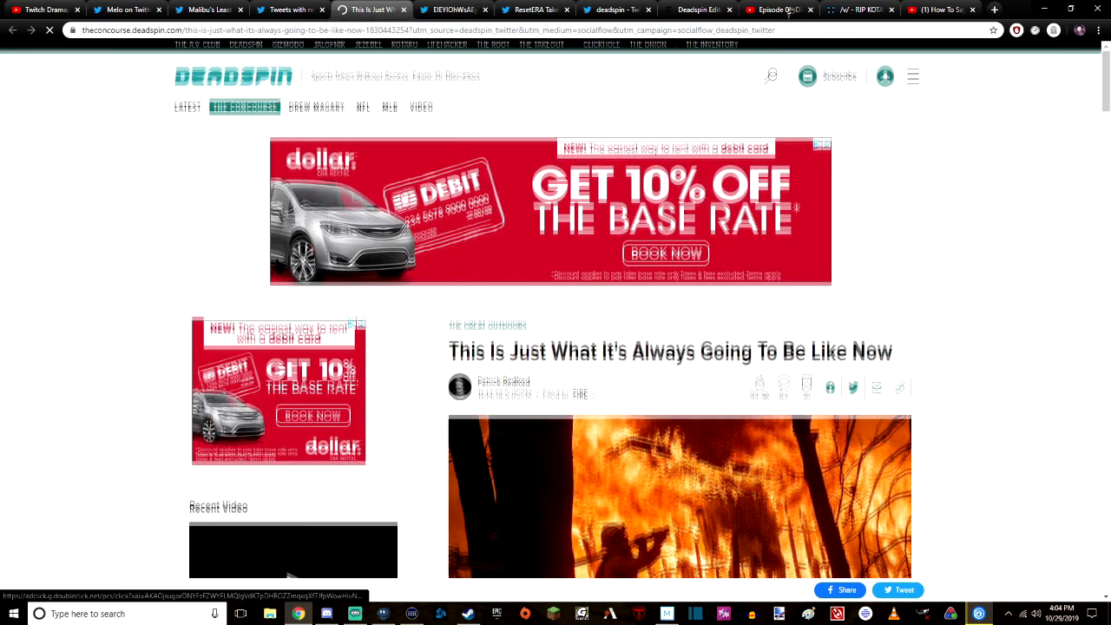
Scroll the wildfire article down to its photo and opening paragraph.
scroll(down, 3)
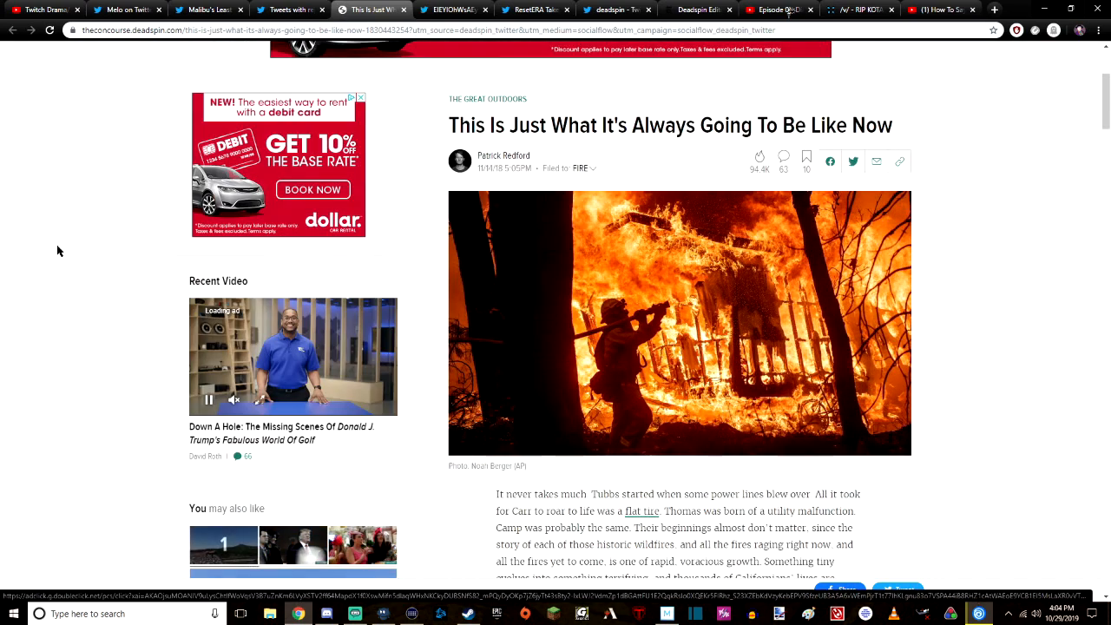